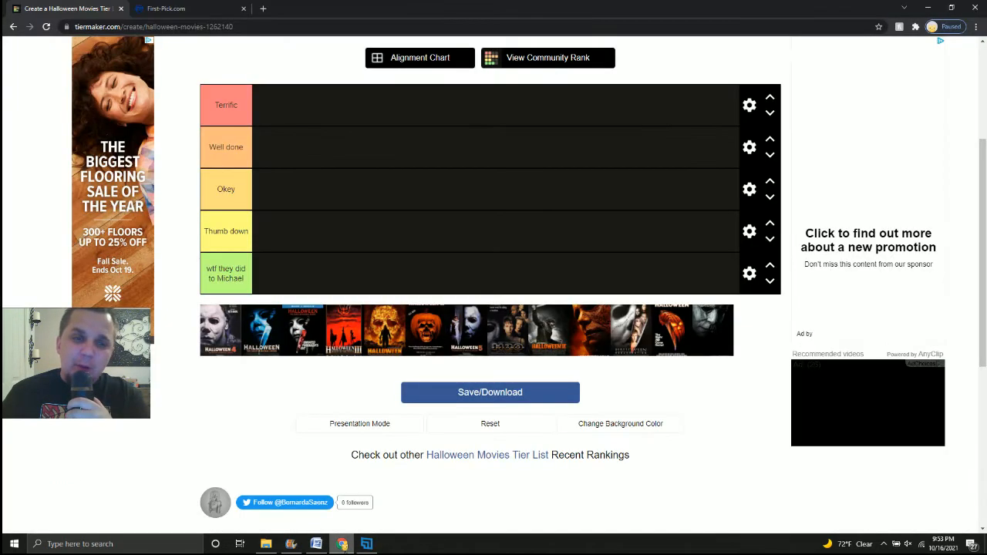
- Move the first Halloween poster from the image strip into the Terrific tier
scroll(up, 3)
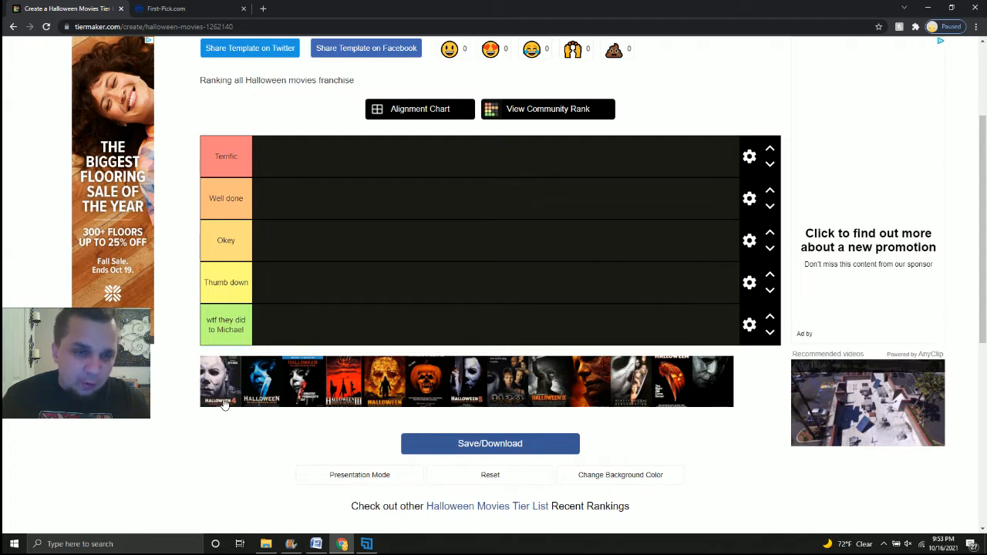
drag(219, 381, 265, 287)
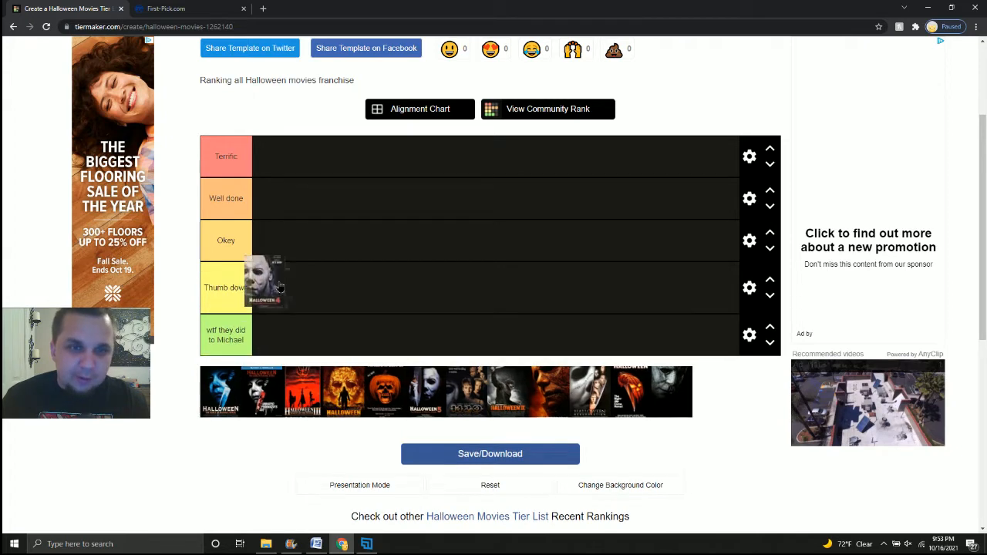
drag(265, 287, 271, 160)
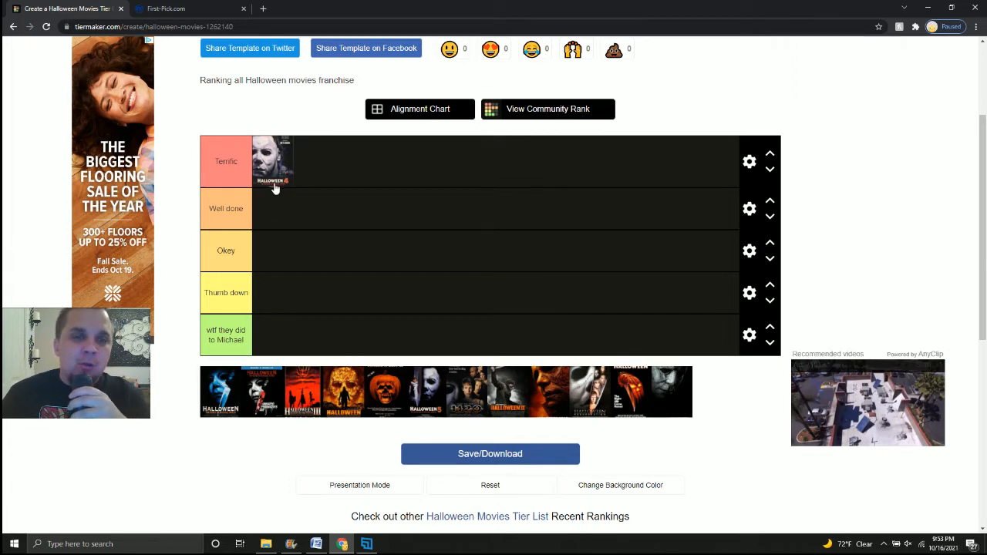
mouse_move(271, 197)
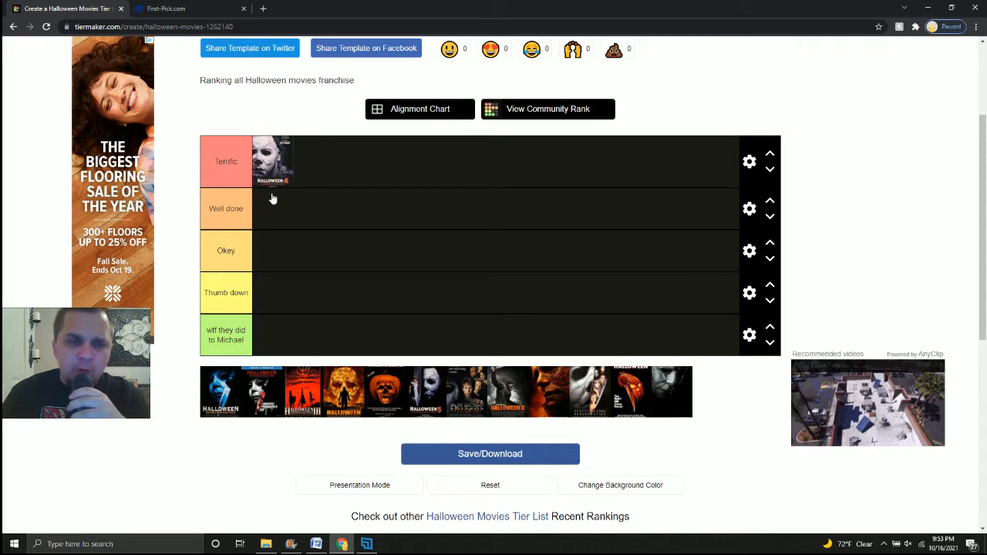
mouse_move(271, 197)
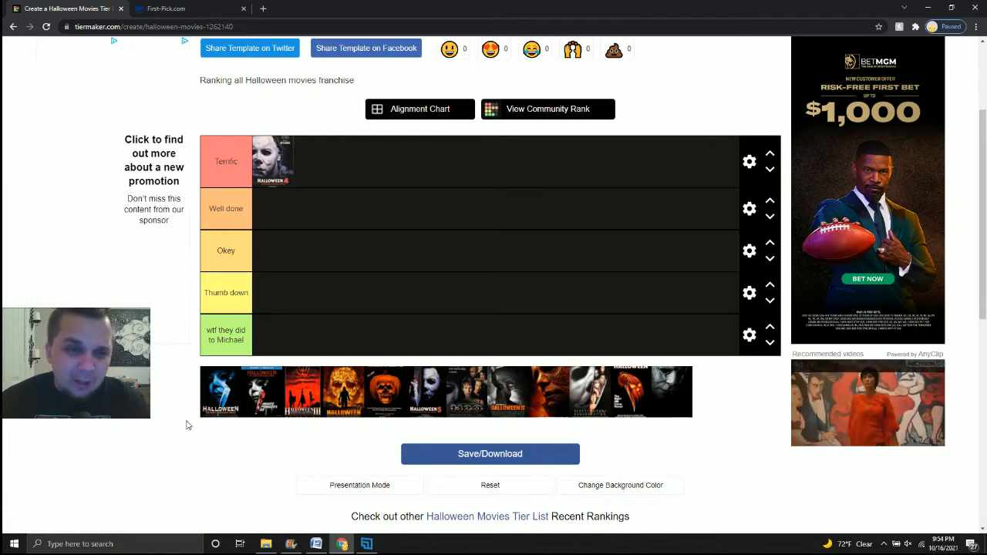
mouse_move(234, 422)
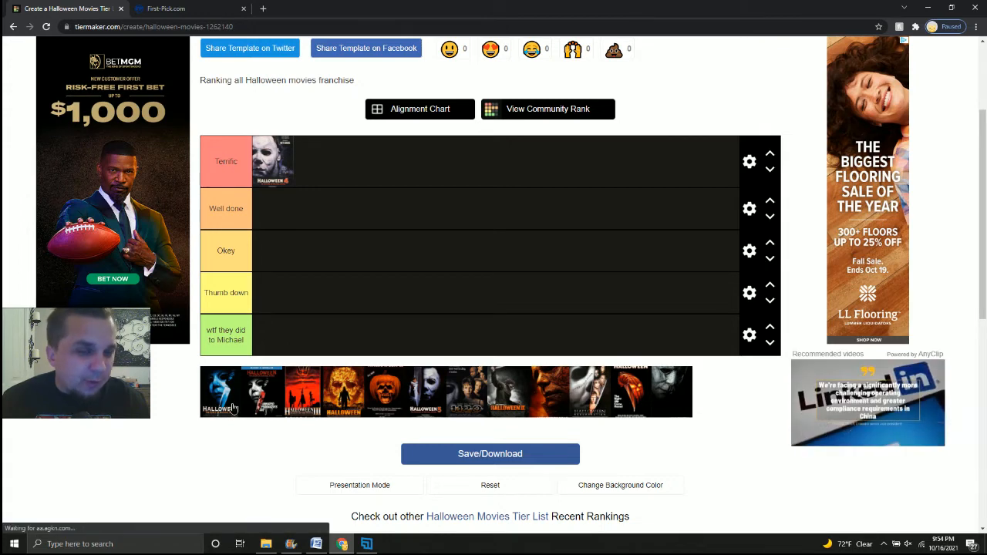
- Move a Halloween poster from the image strip into the Okey tier
drag(222, 392, 285, 246)
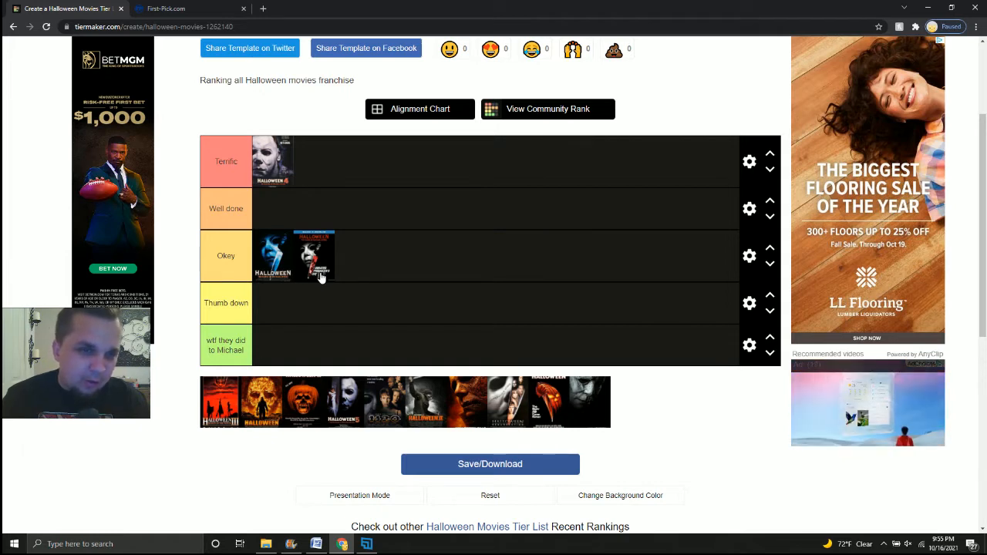
mouse_move(222, 423)
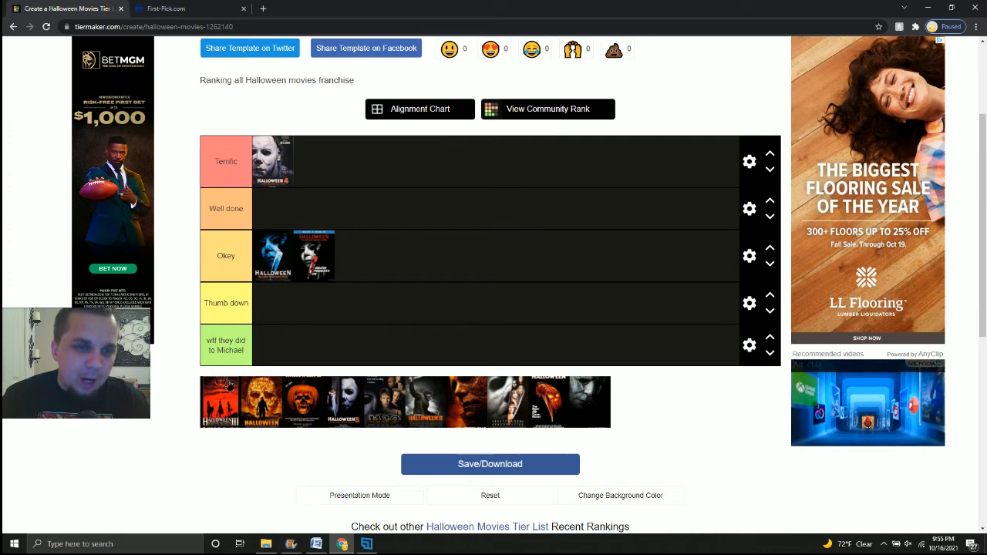
drag(222, 401, 271, 348)
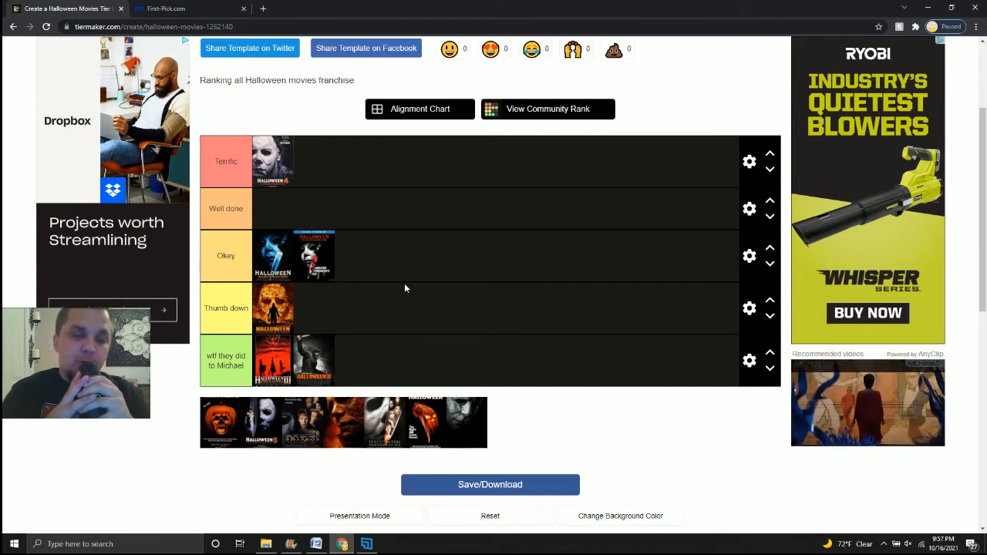
mouse_move(238, 441)
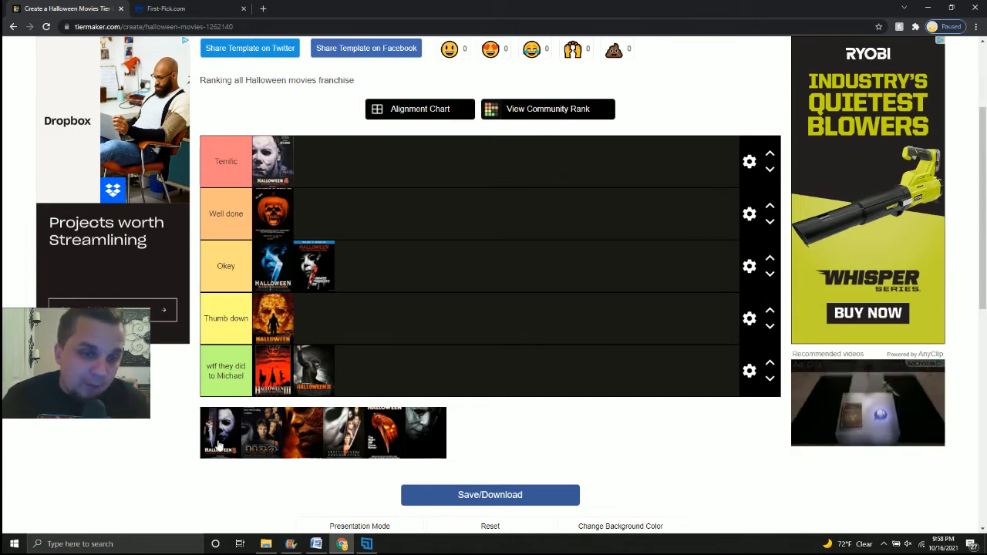
- Move a Halloween poster from the pool into the Thumb down tier as its second film
drag(219, 431, 342, 309)
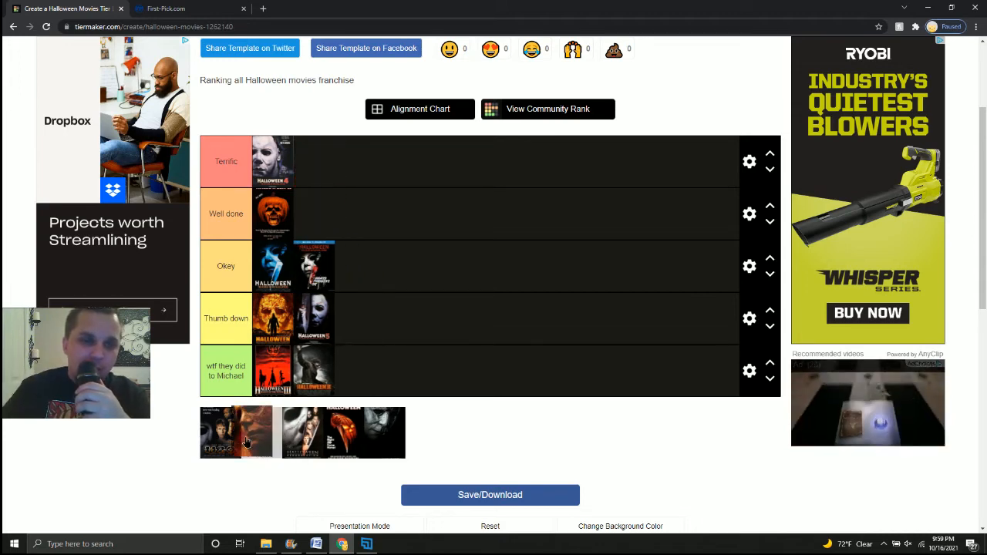
- Move a Halloween poster into the Terrific tier as its second film
drag(239, 432, 311, 160)
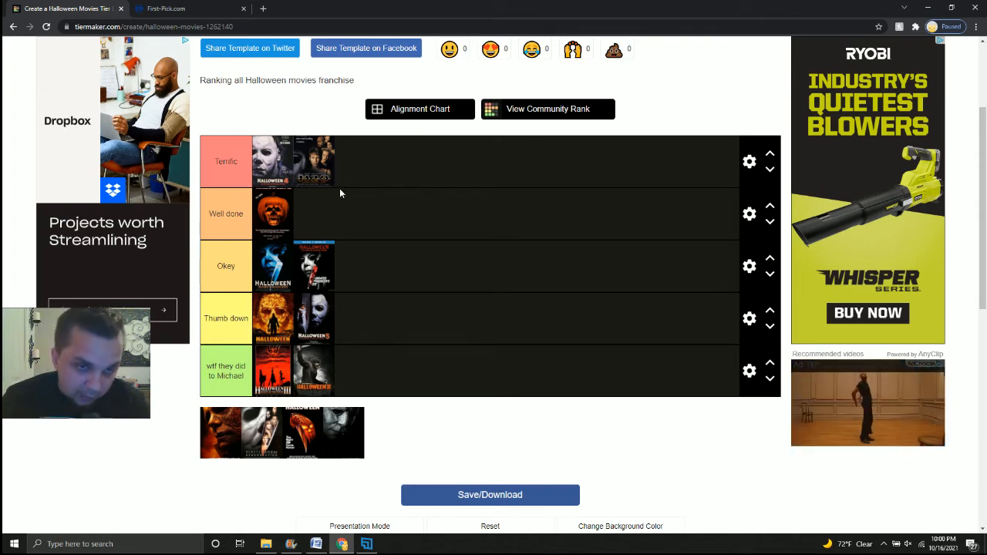
- Move a Halloween poster into the Okey tier as its third film
drag(345, 432, 355, 318)
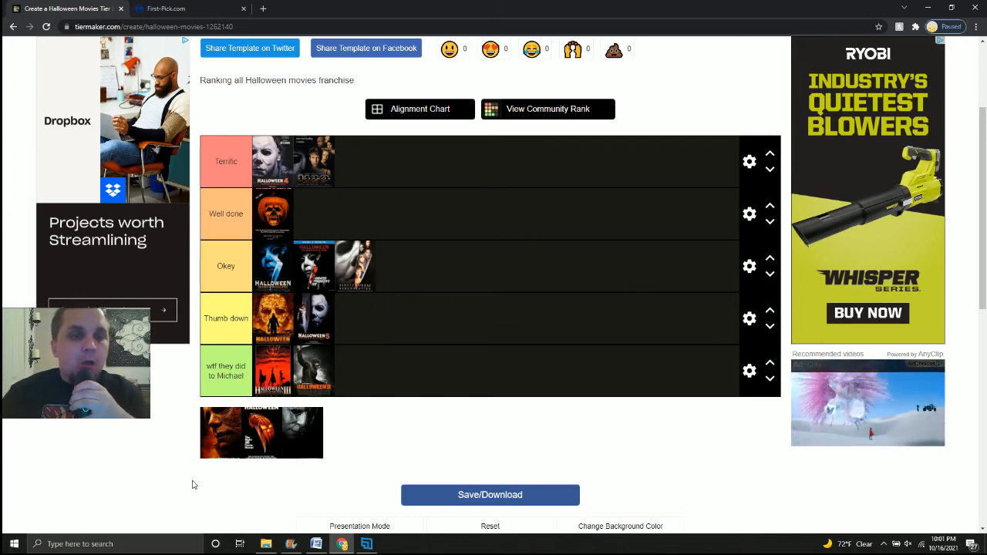
- Move the orange poster up through Well done and settle it in the Terrific tier
drag(240, 431, 321, 213)
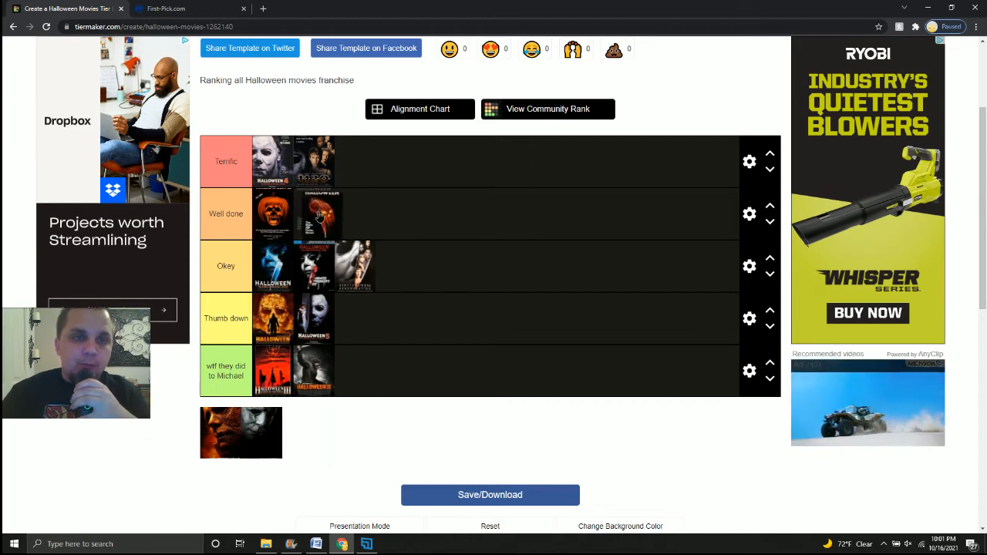
drag(321, 213, 358, 167)
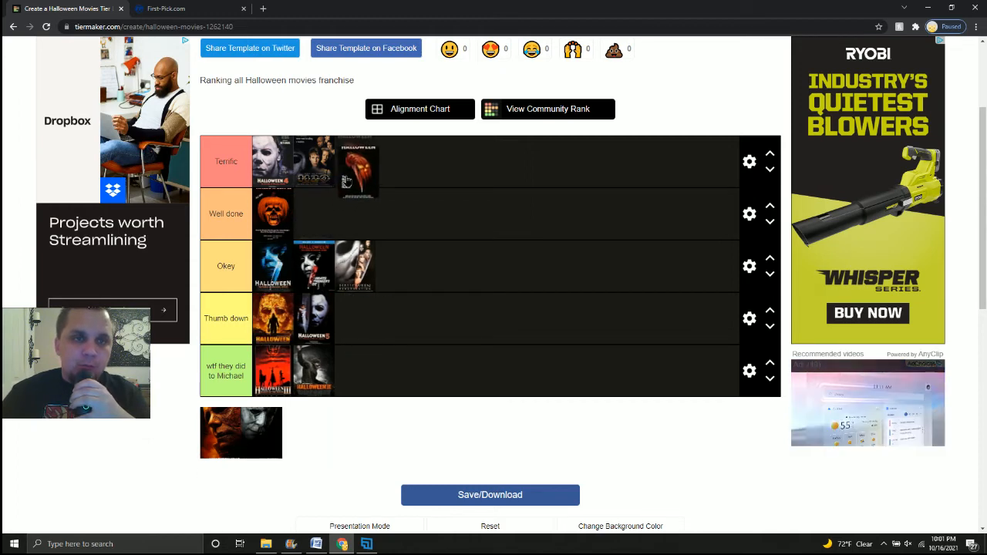
drag(358, 168, 336, 209)
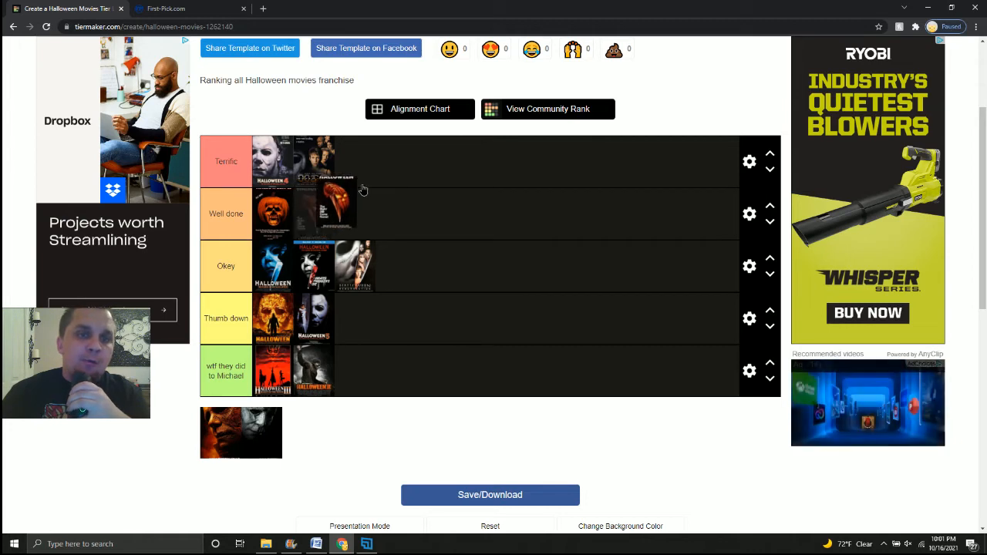
drag(334, 208, 369, 166)
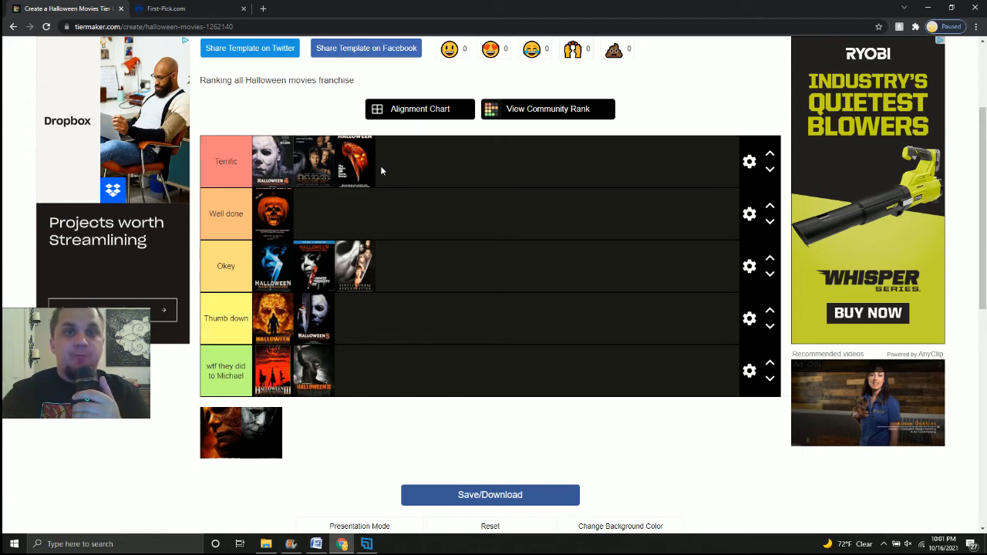
mouse_move(363, 176)
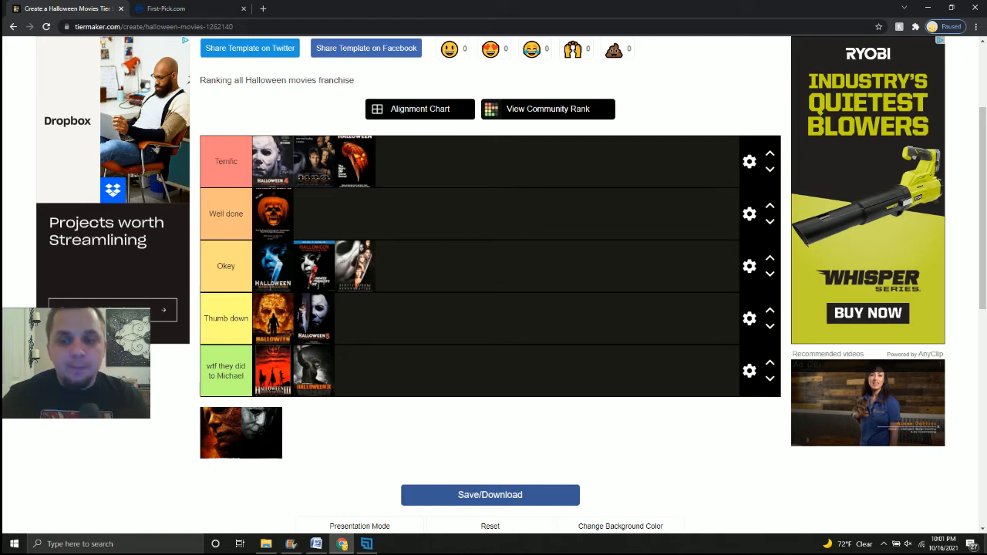
mouse_move(654, 475)
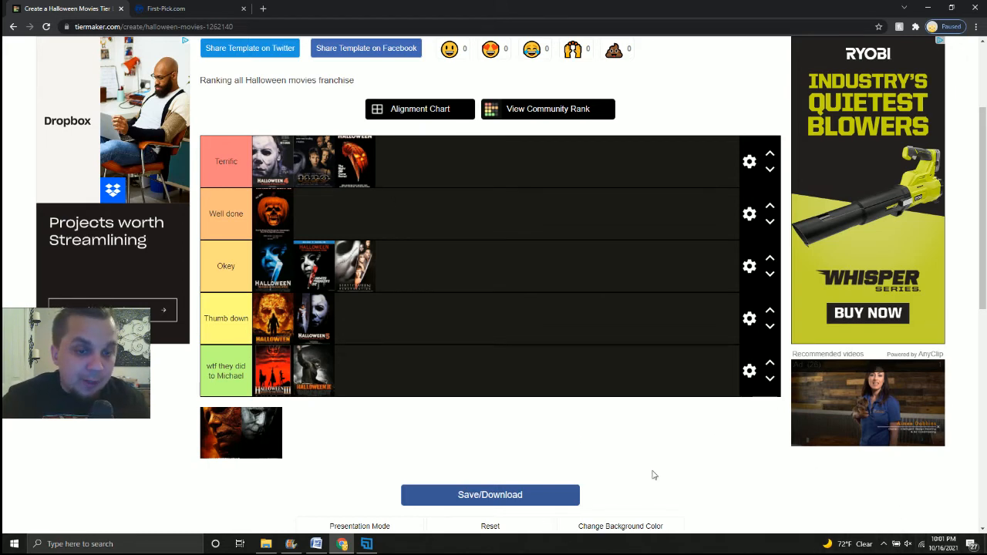
- Move the remaining posters into the Well done tier so no films stay unranked
drag(241, 432, 323, 213)
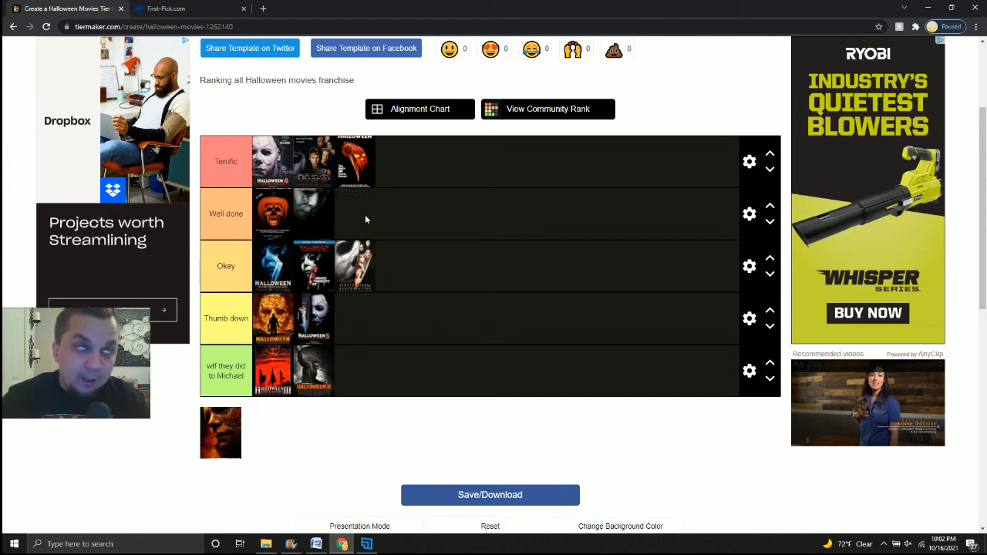
mouse_move(367, 238)
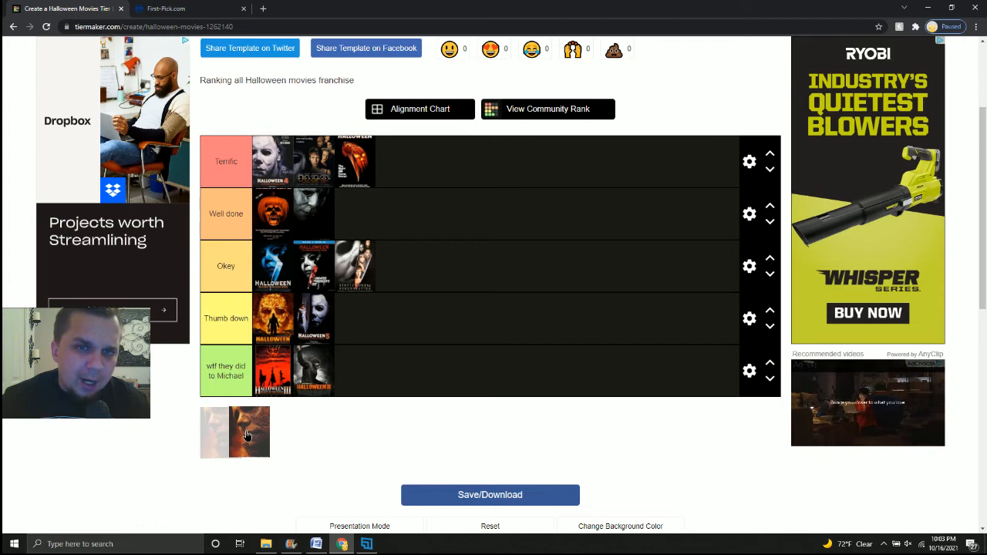
drag(234, 431, 433, 188)
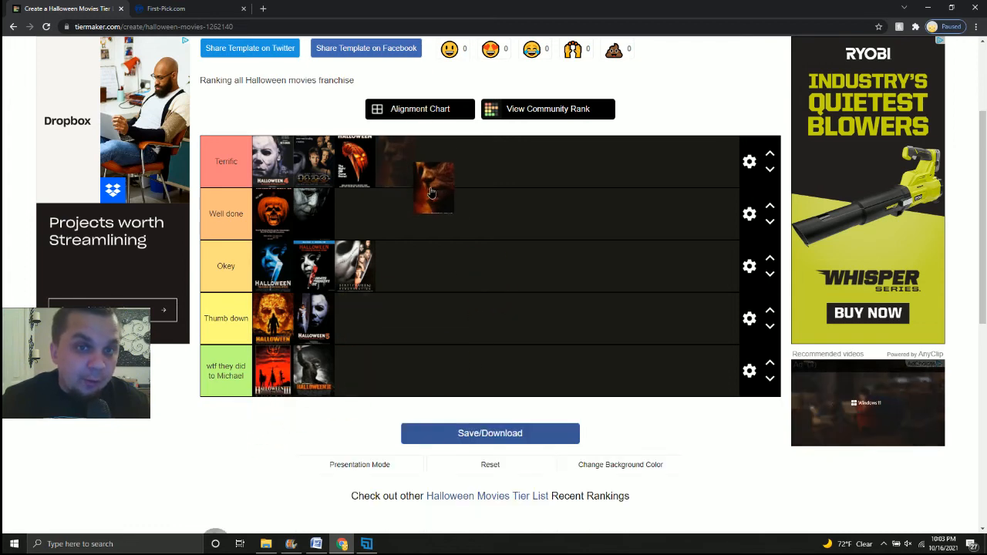
drag(433, 185, 433, 213)
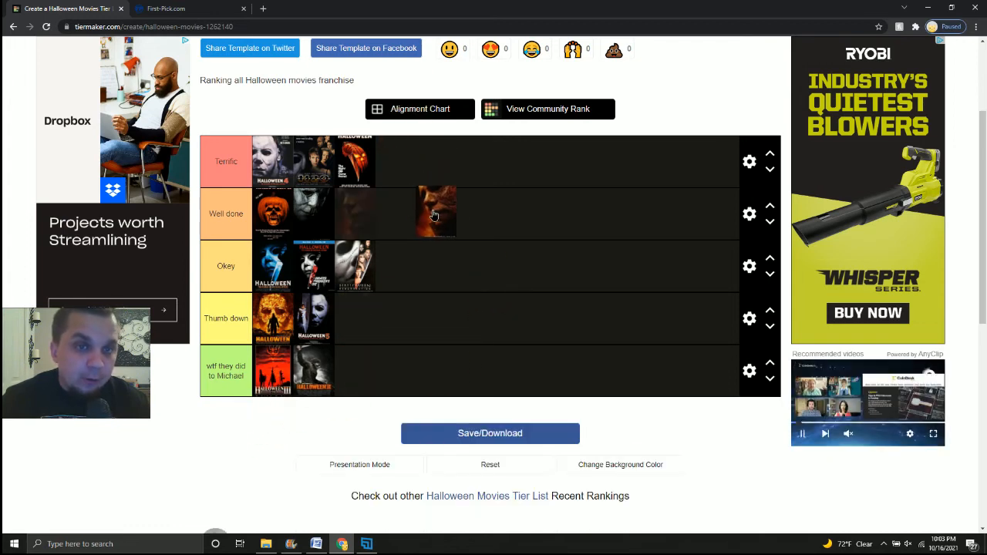
drag(435, 213, 354, 213)
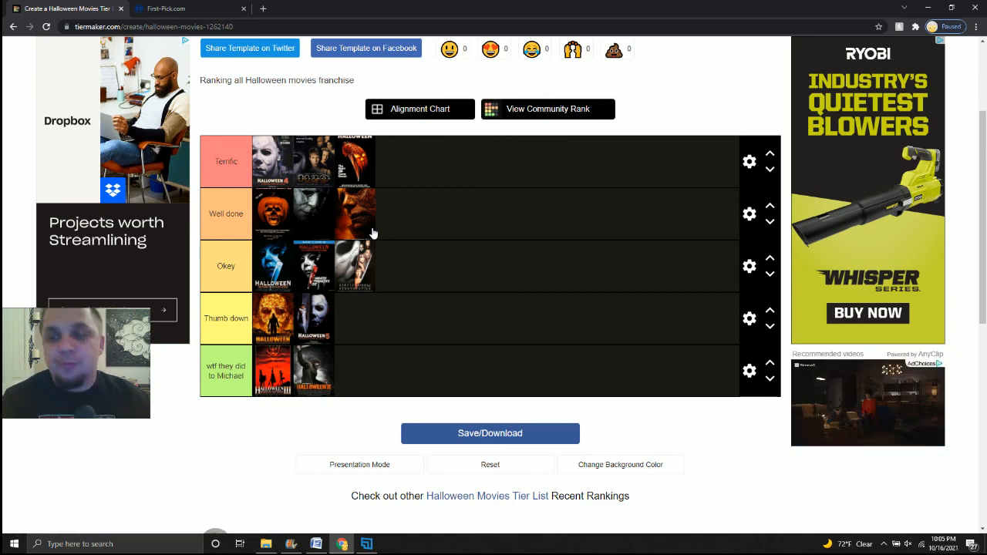
scroll(up, 3)
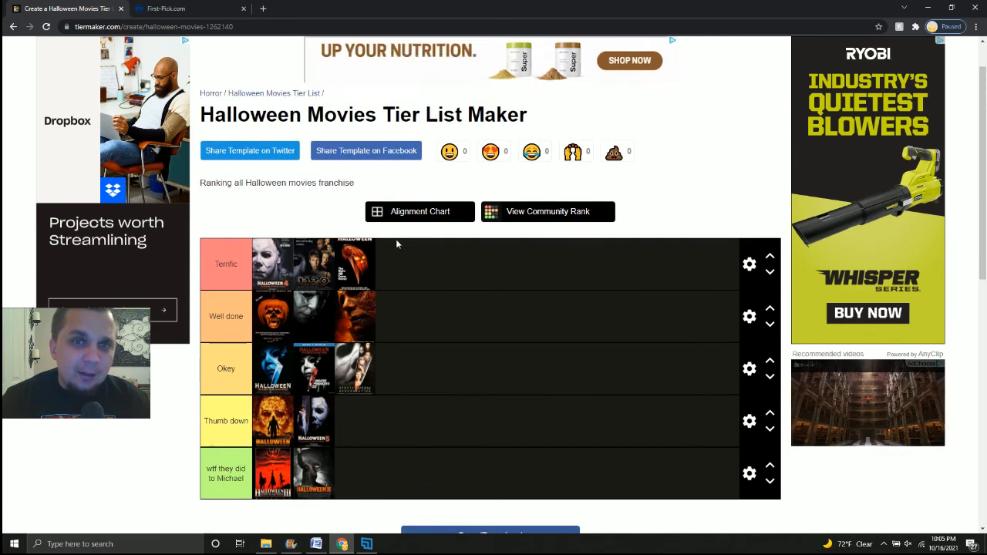
scroll(down, 3)
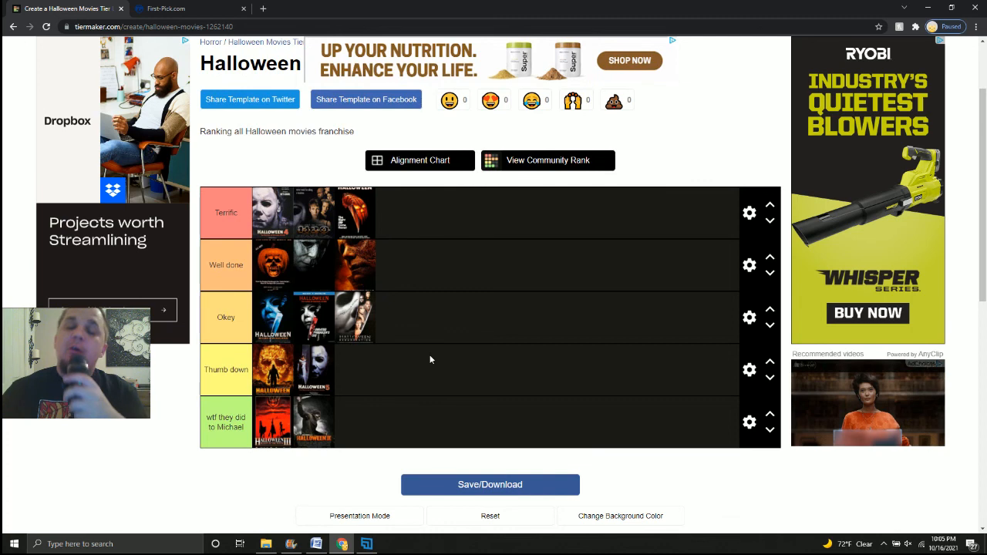
mouse_move(484, 512)
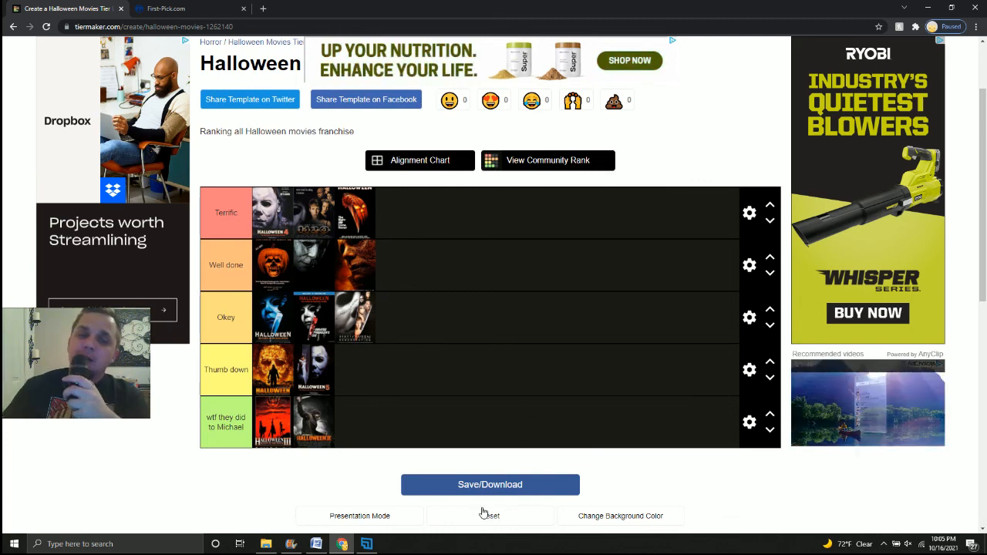